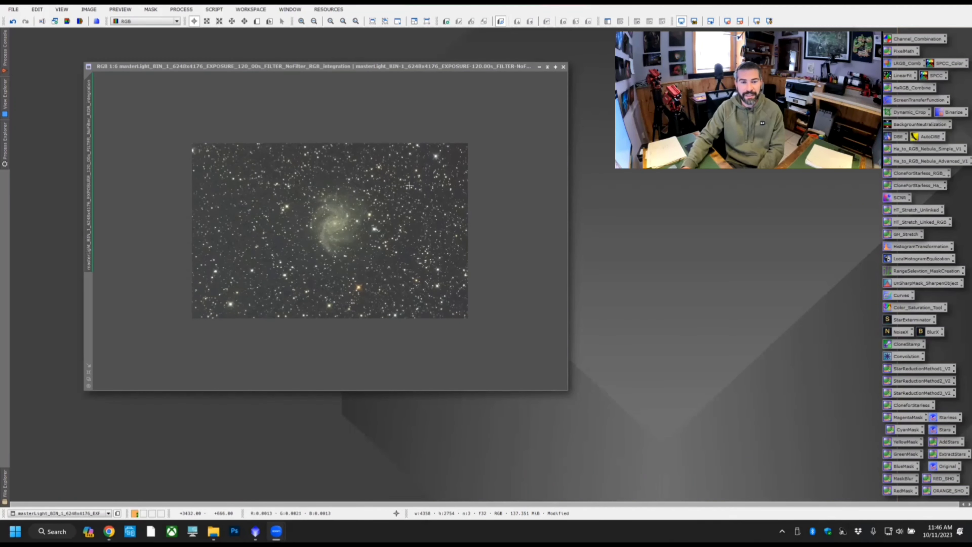
pyautogui.moveTo(422, 188)
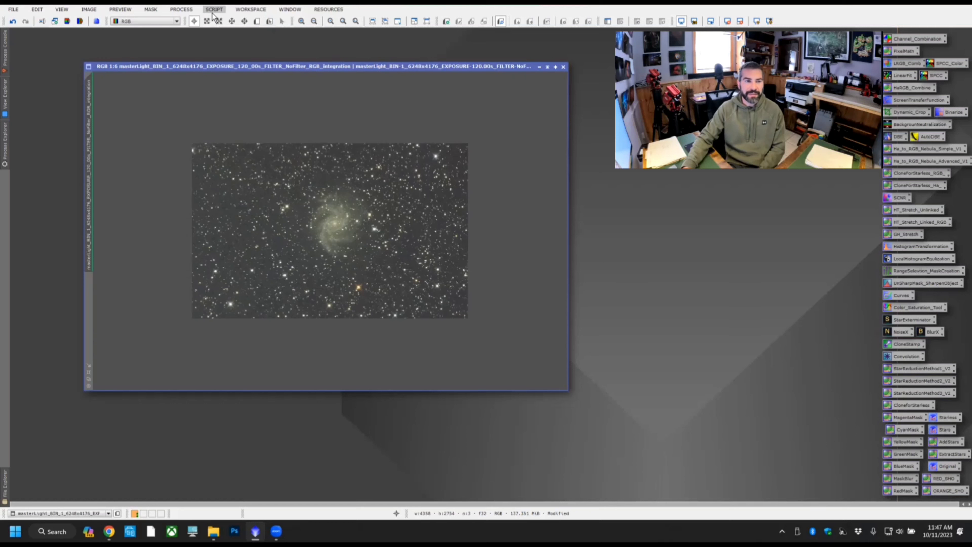
# - Launch the DynamicCrop process from the All Processes list beside the galaxy image
pyautogui.click(180, 9)
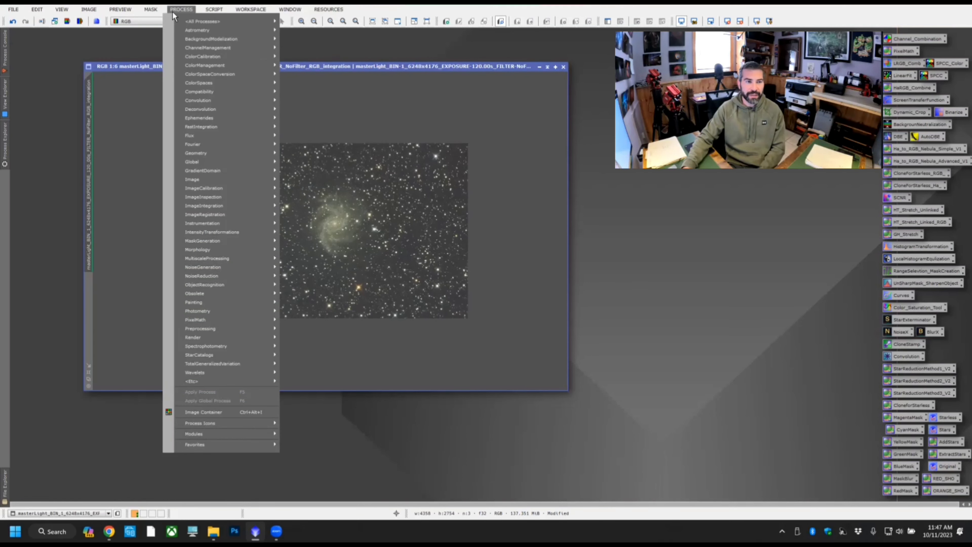
pyautogui.click(202, 21)
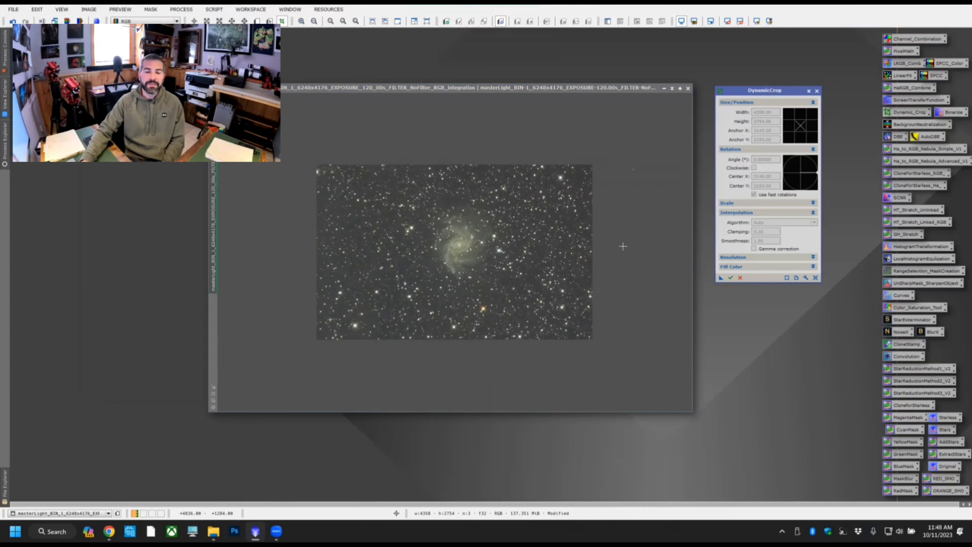
pyautogui.moveTo(620, 243)
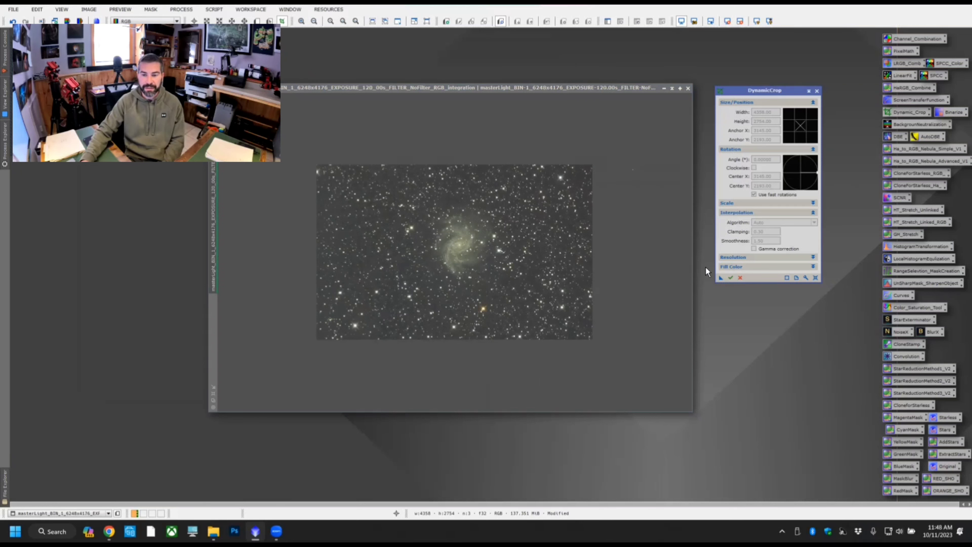
pyautogui.moveTo(724, 282)
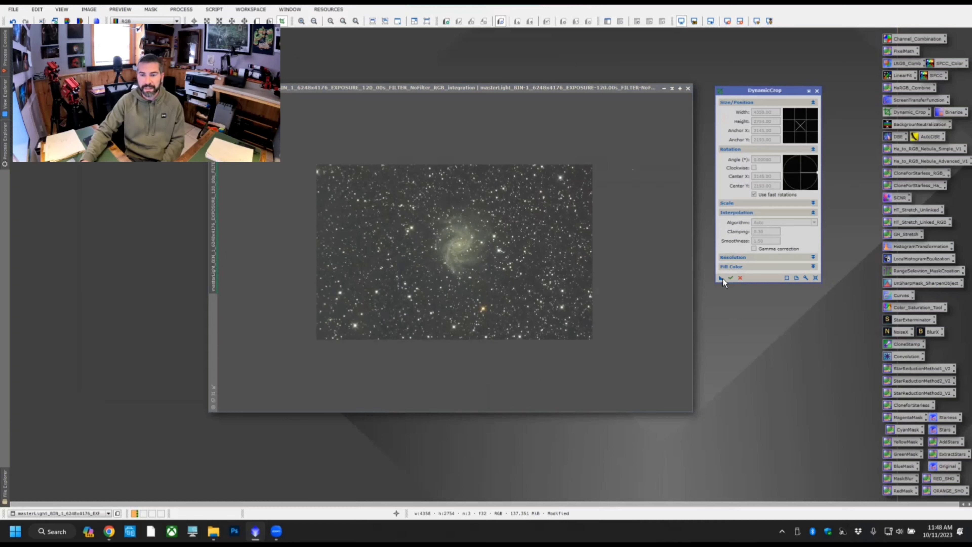
pyautogui.moveTo(721, 277)
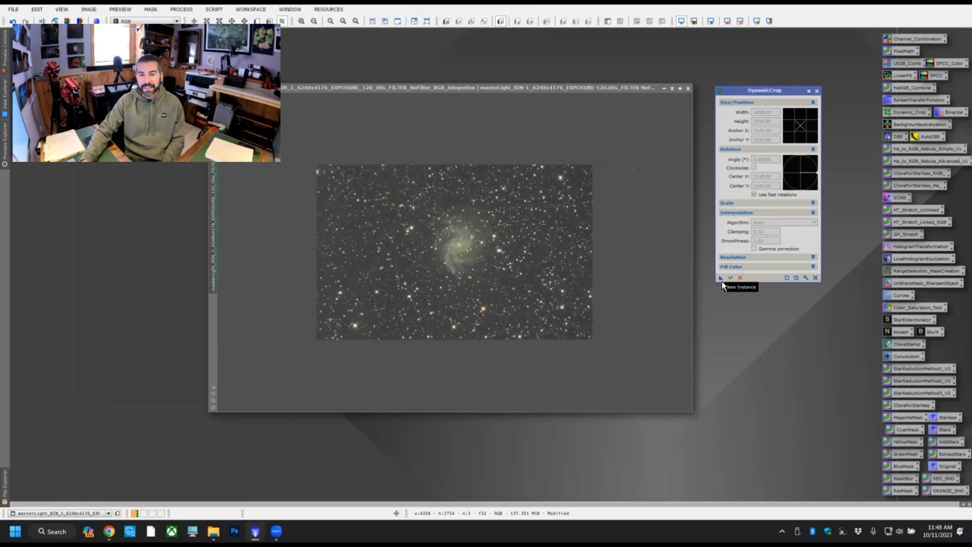
pyautogui.moveTo(808, 277)
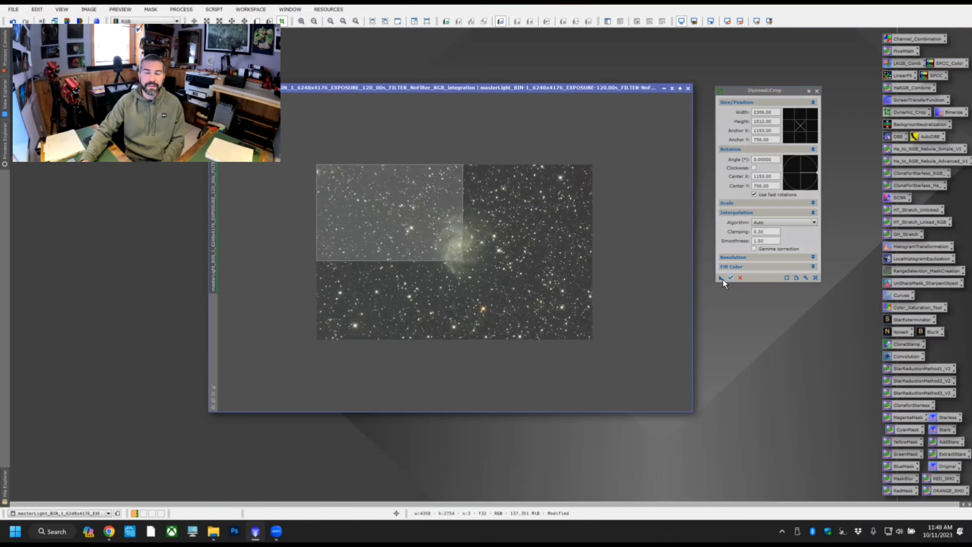
pyautogui.moveTo(721, 278)
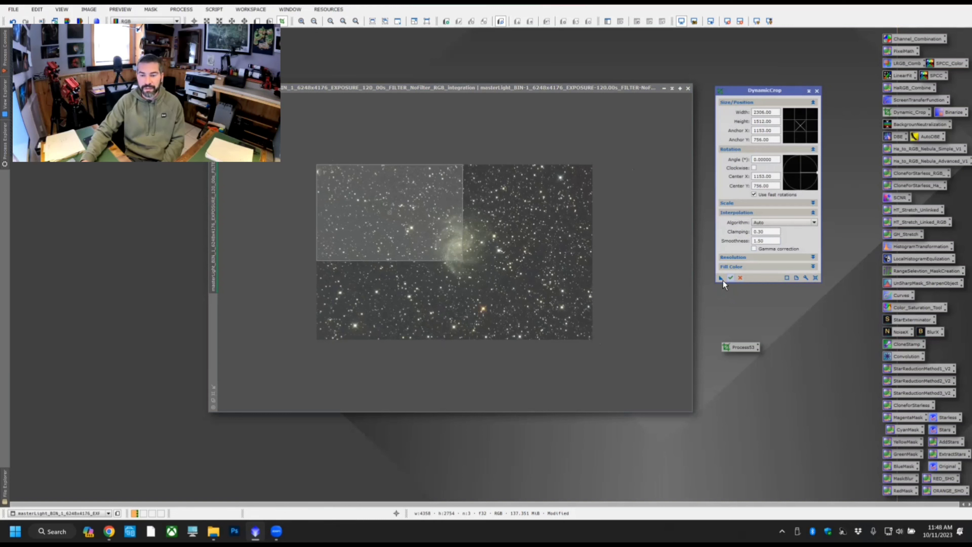
# - Apply the DynamicCrop to the galaxy master, keeping its settings as a process icon
pyautogui.click(730, 277)
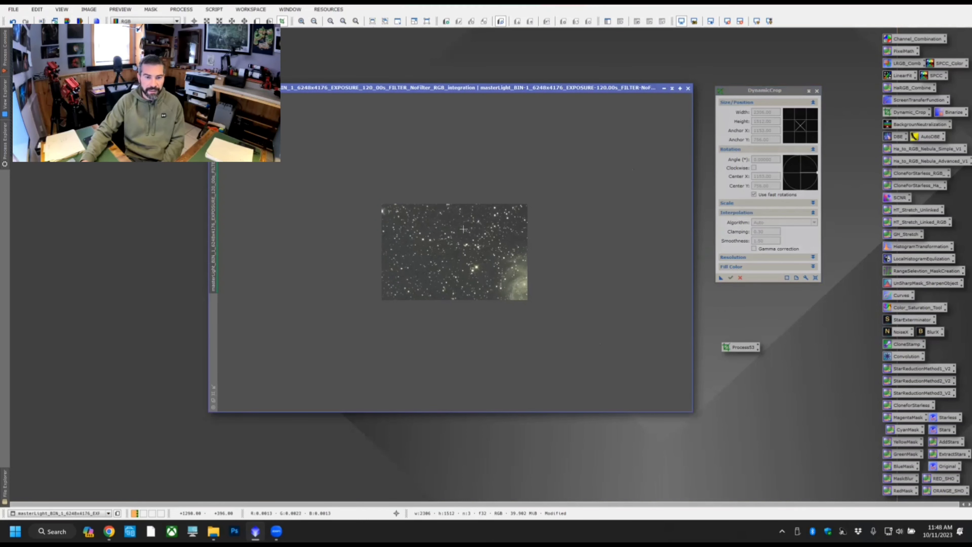
pyautogui.moveTo(503, 235)
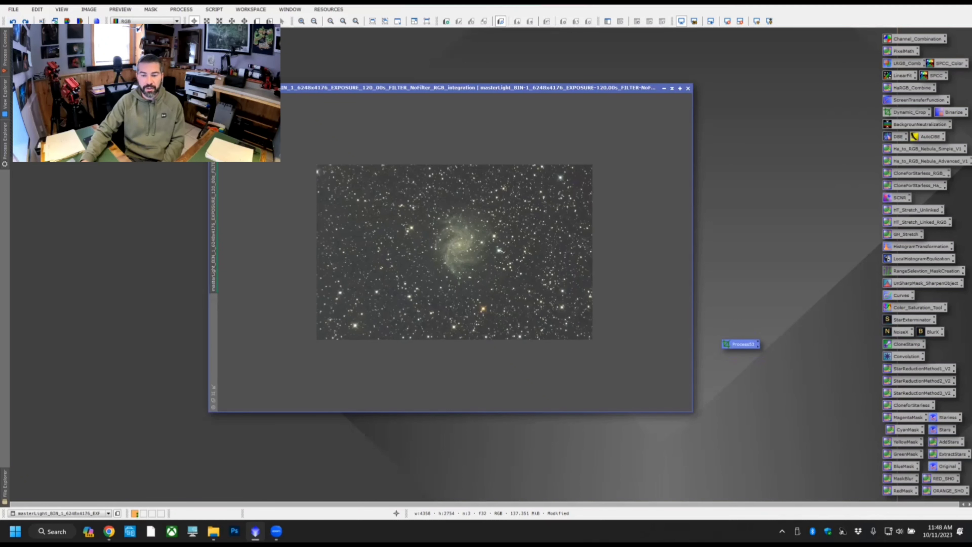
# - Drag the Process53 crop icon upward beside the image and check its settings
pyautogui.moveTo(740, 344); pyautogui.dragTo(659, 305)
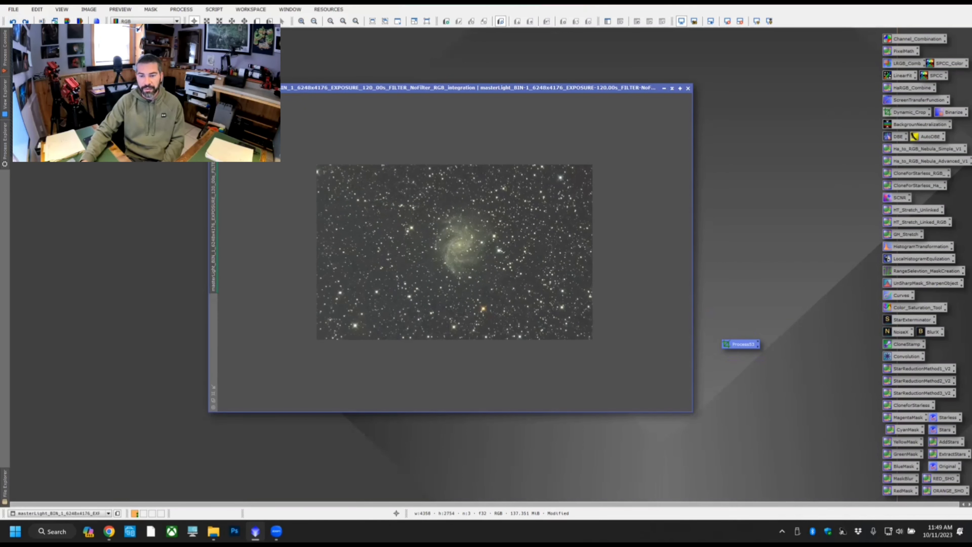
pyautogui.click(909, 112)
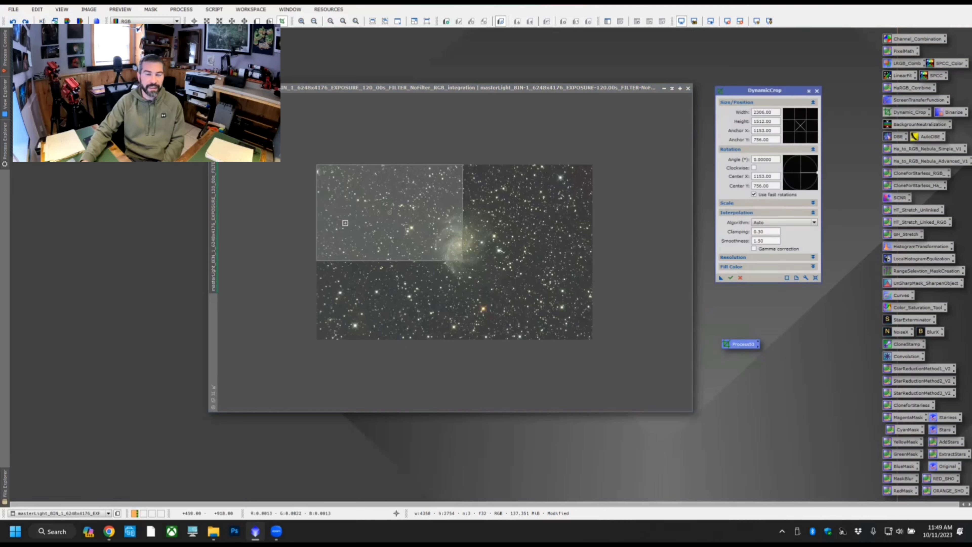
pyautogui.click(731, 277)
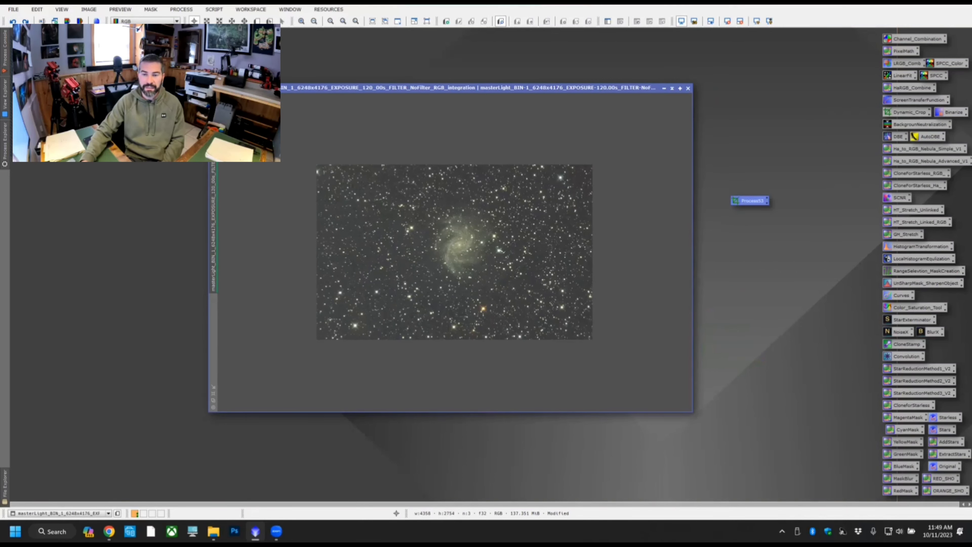
# - Set the crop icon's identifier to Super_Sweet_Crop via Set Icon Identifier
pyautogui.rightClick(751, 201)
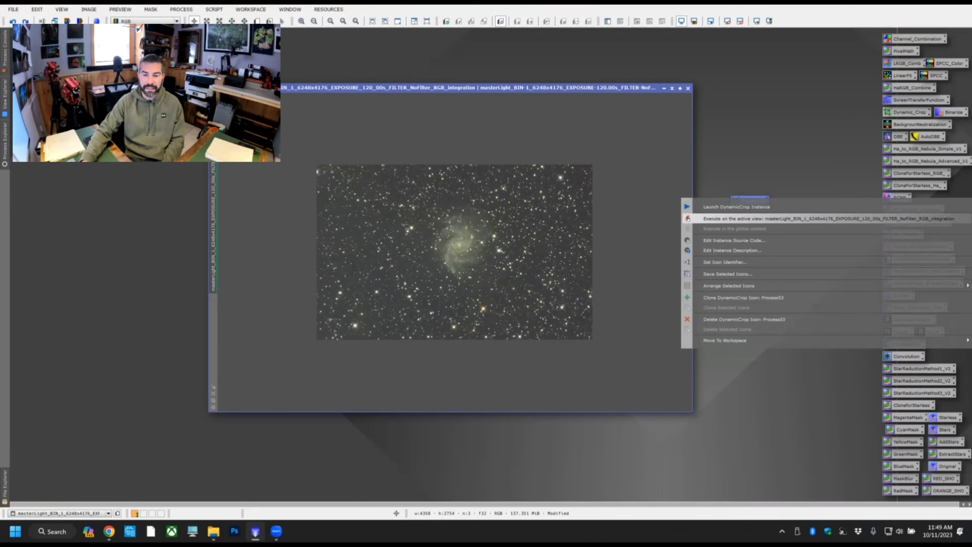
pyautogui.moveTo(724, 262)
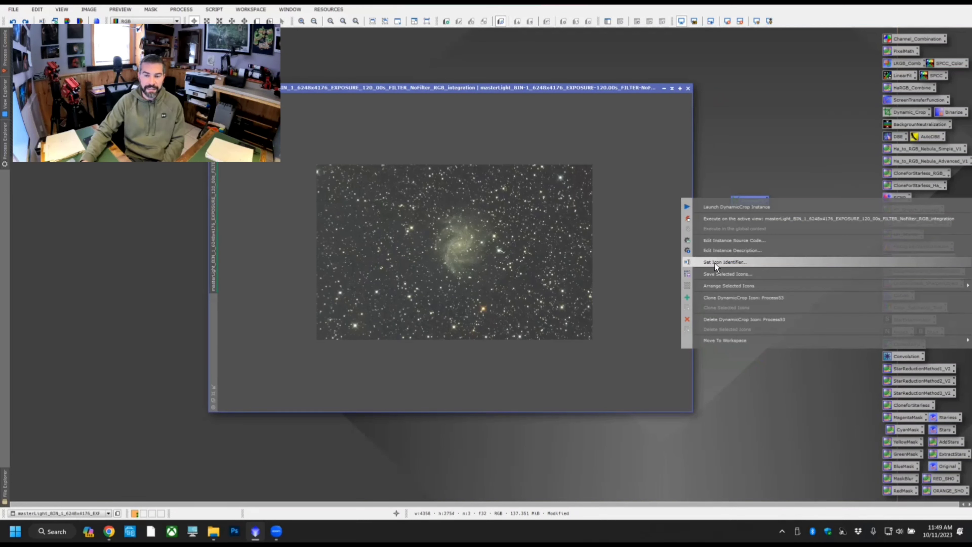
pyautogui.click(728, 262)
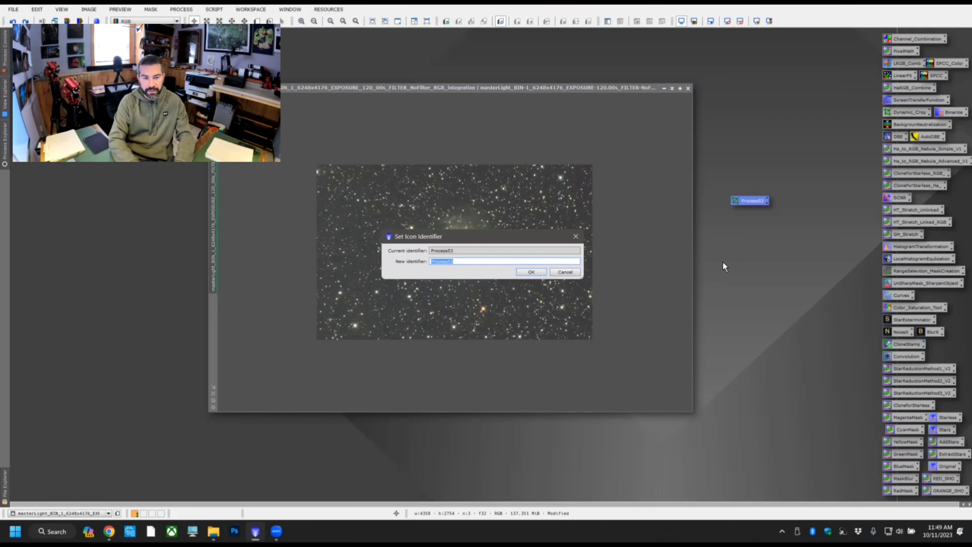
pyautogui.write('Super_Sweet_Crop')
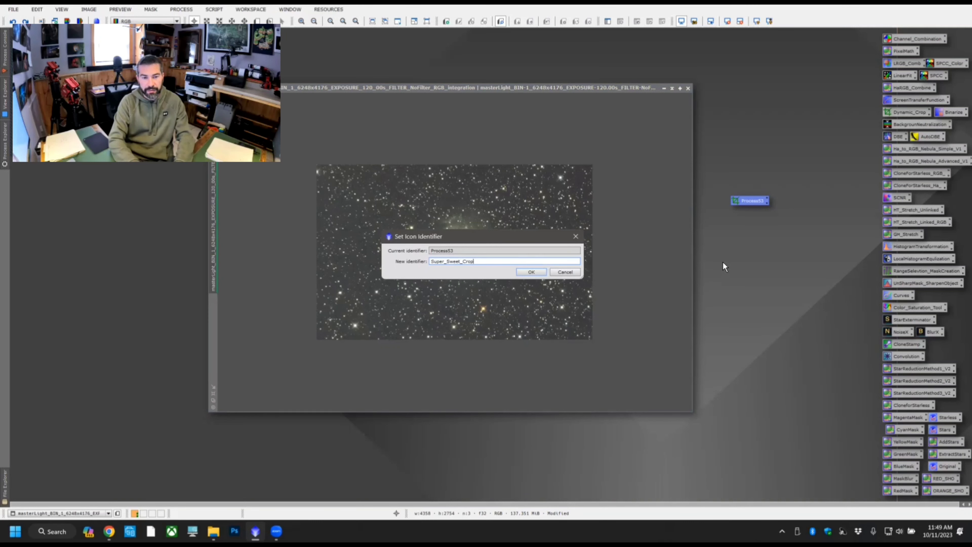
pyautogui.moveTo(597, 275)
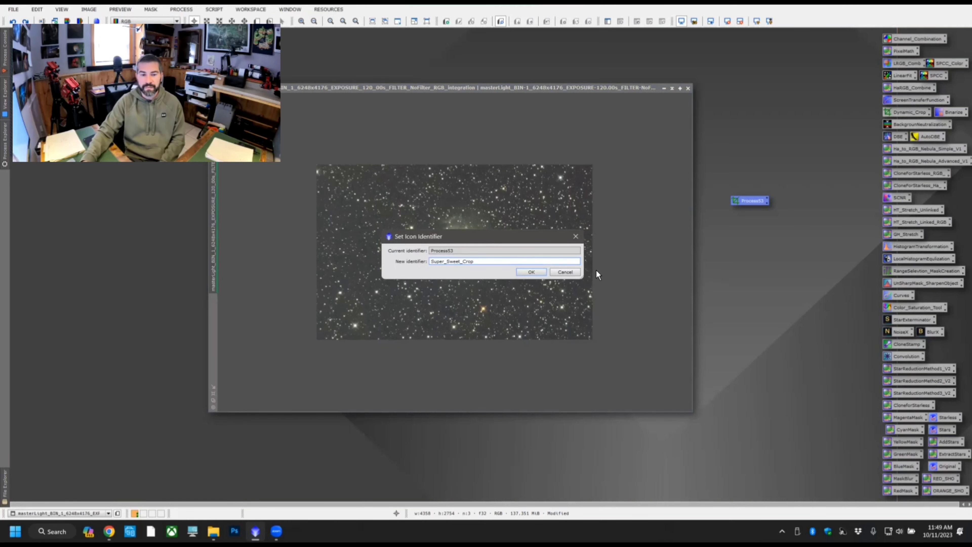
pyautogui.click(530, 271)
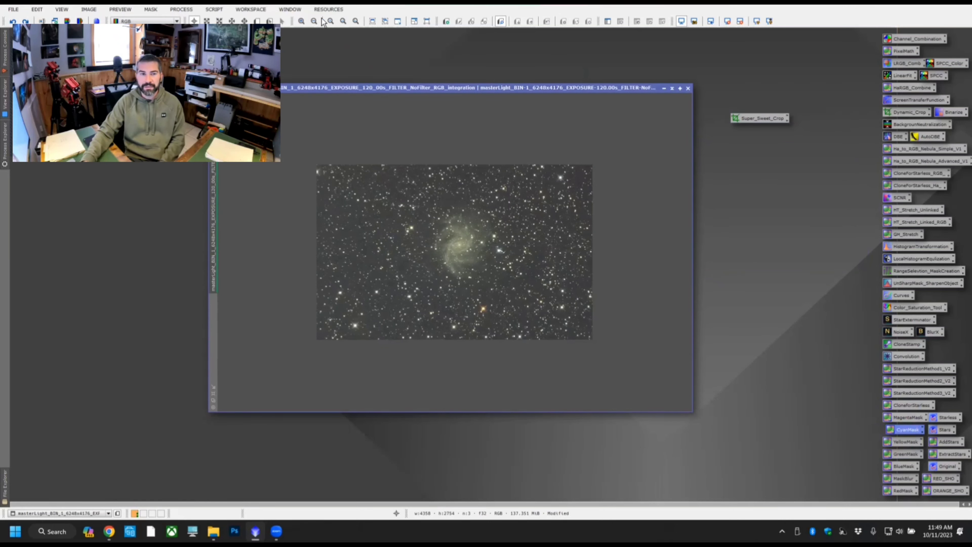
# - Create a PixelMath instance as workspace icon Process54 and dismiss the PixelMath window
pyautogui.click(180, 8)
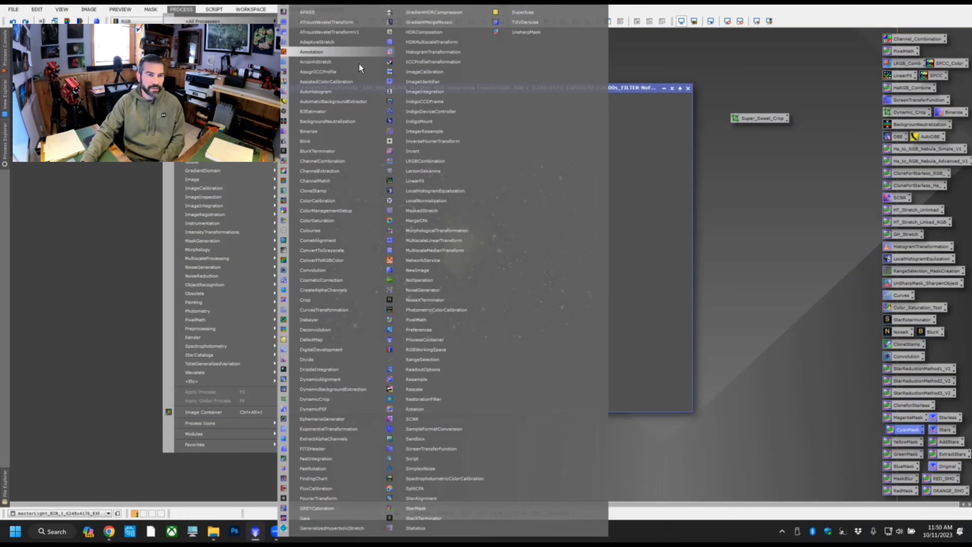
pyautogui.moveTo(414, 408)
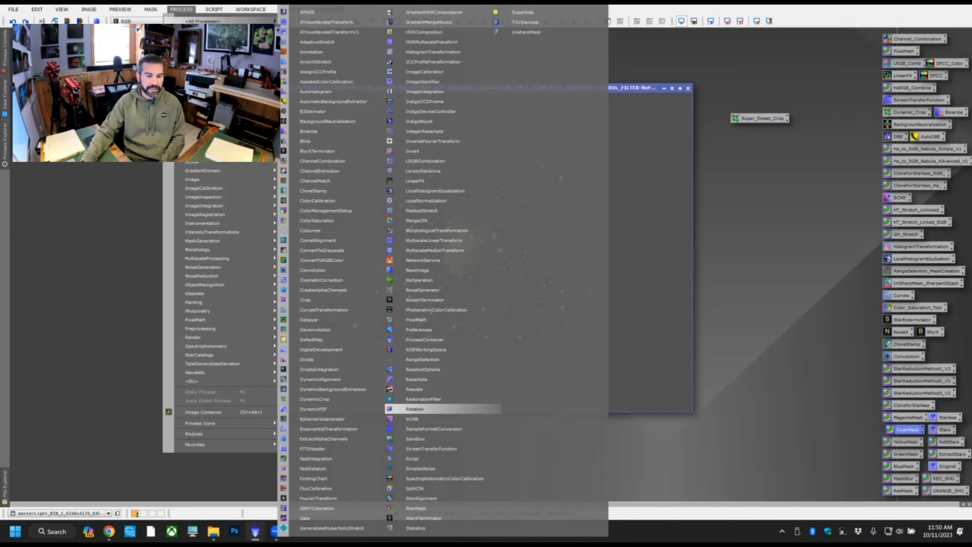
pyautogui.moveTo(413, 458)
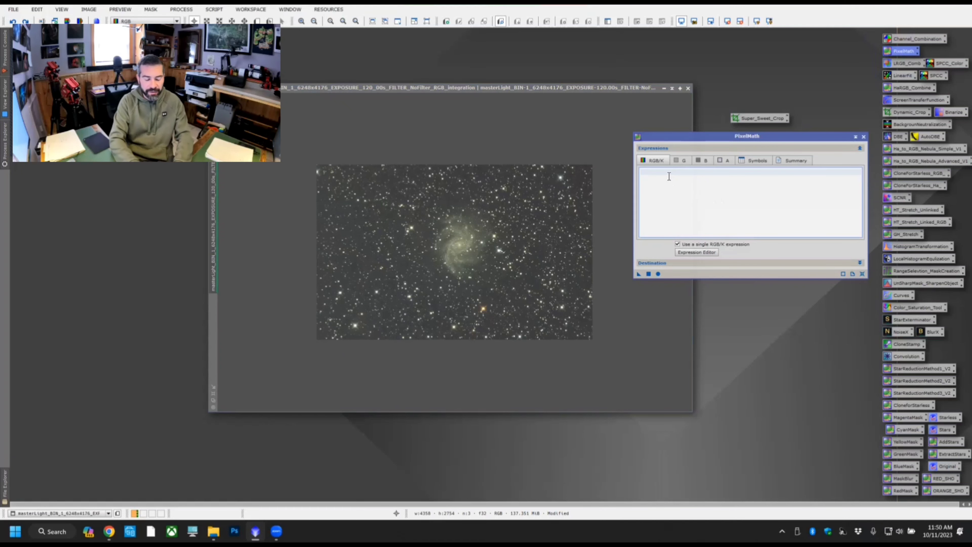
pyautogui.write('Any Word')
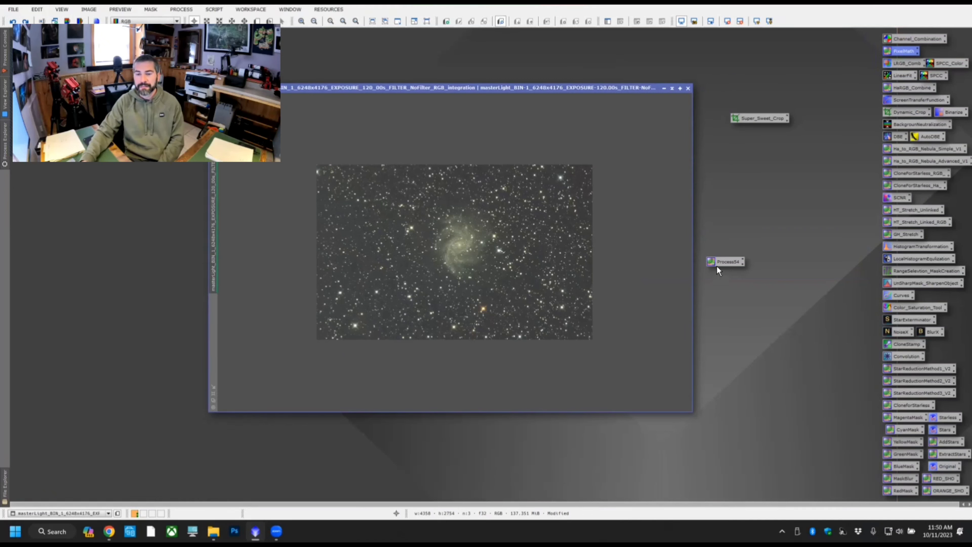
pyautogui.click(901, 50)
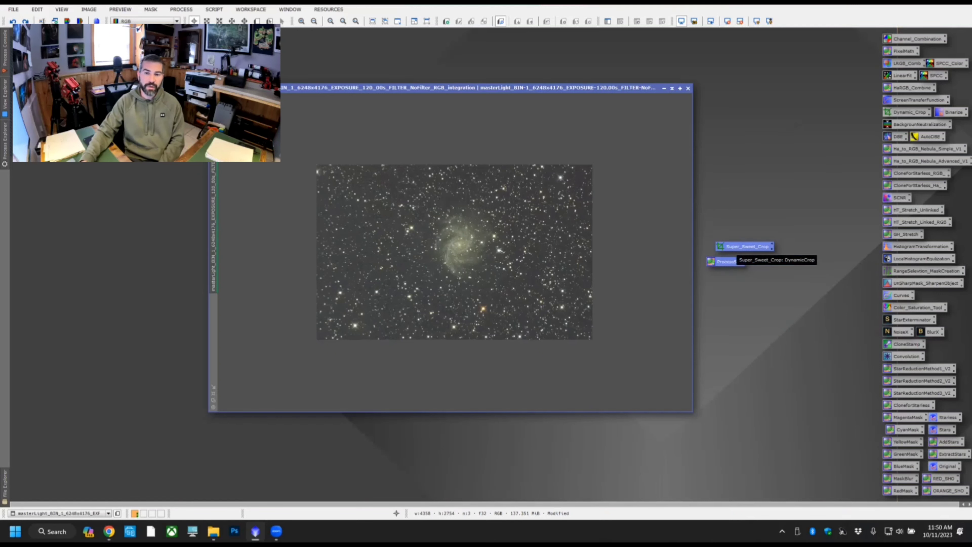
# - Arrange Super_Sweet_Crop, Process54 and the other icons into two upper-right columns
pyautogui.rightClick(744, 260)
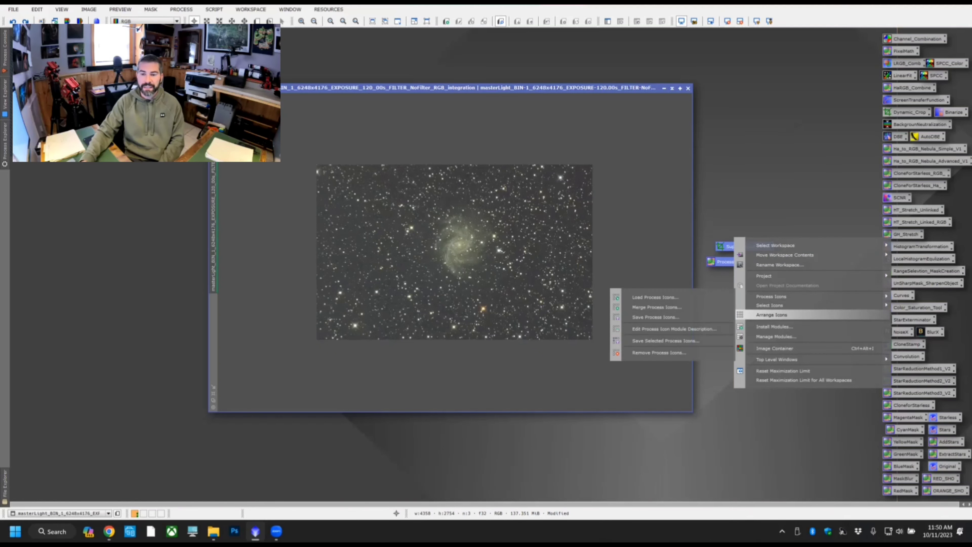
pyautogui.click(773, 314)
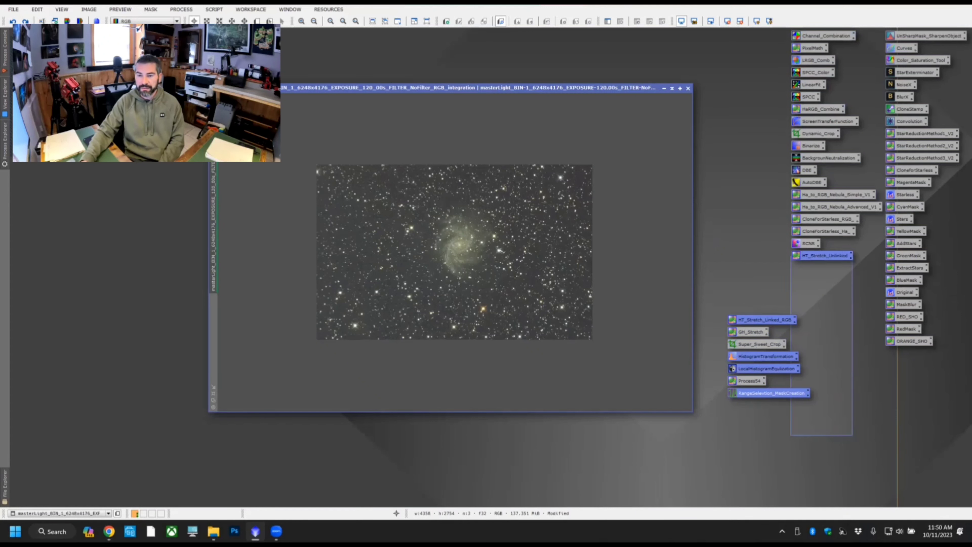
pyautogui.rightClick(806, 248)
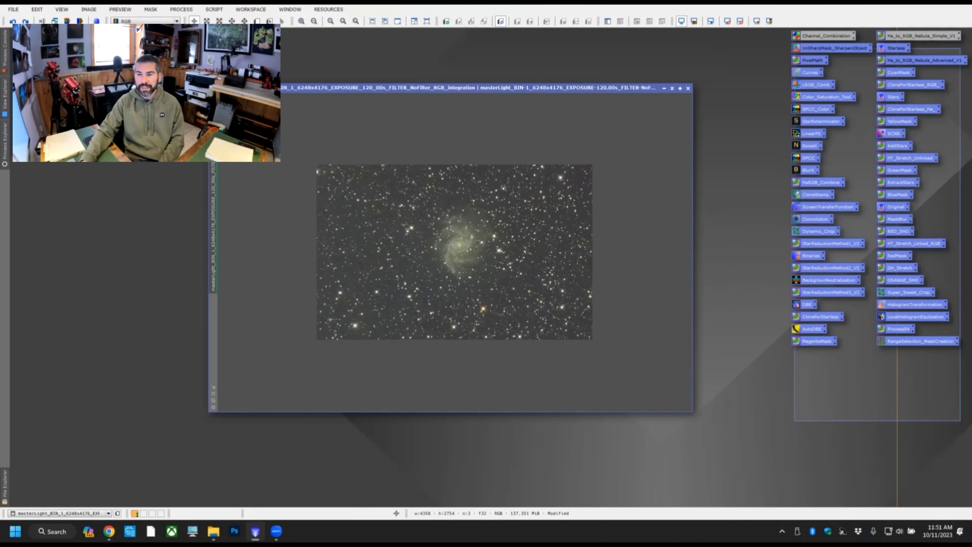
pyautogui.rightClick(824, 35)
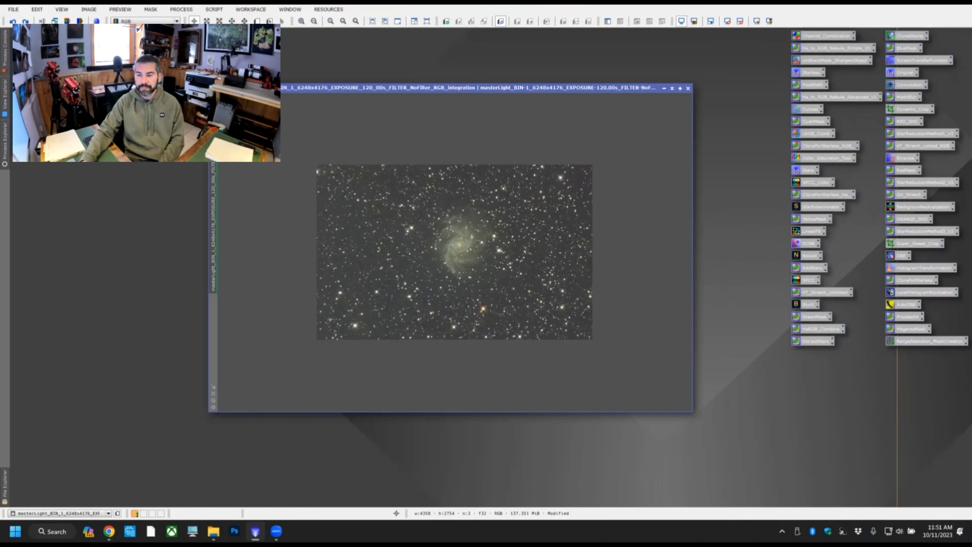
pyautogui.rightClick(821, 35)
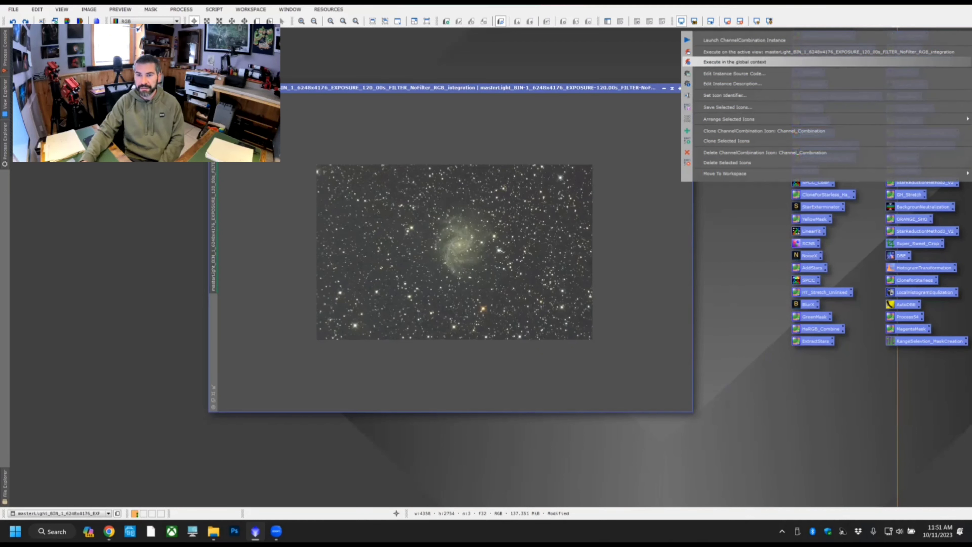
pyautogui.moveTo(727, 118)
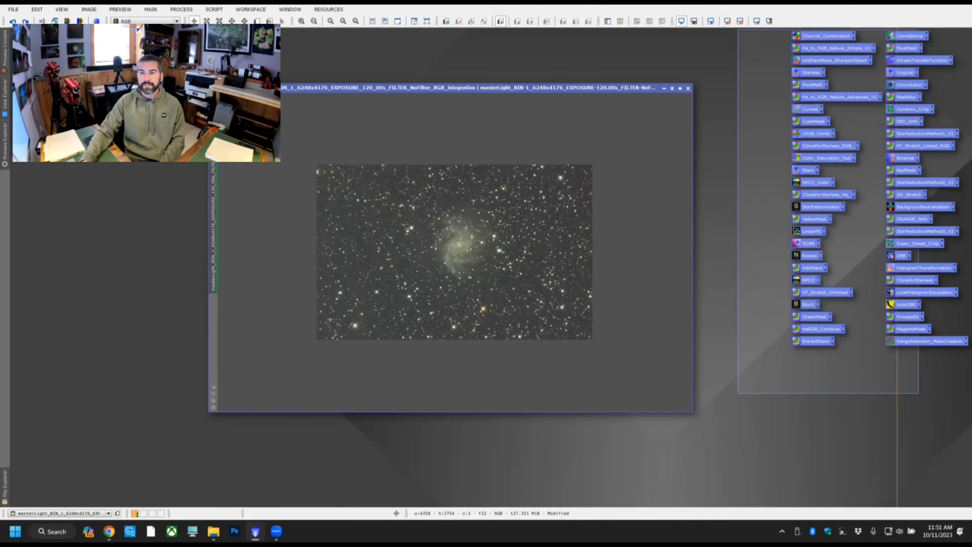
# - Save the selected icons as the Test icon set file in the Pixinsight Workflow folder
pyautogui.rightClick(809, 73)
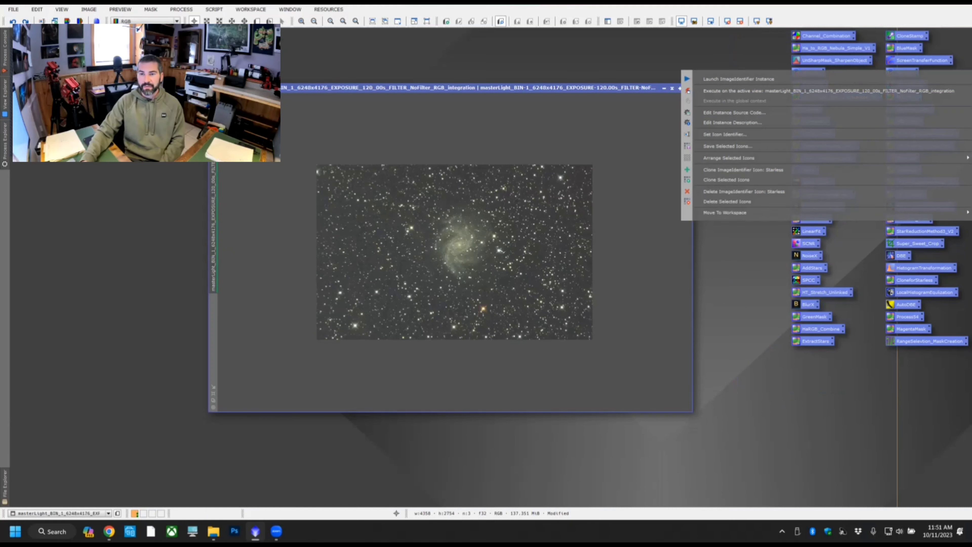
pyautogui.moveTo(726, 146)
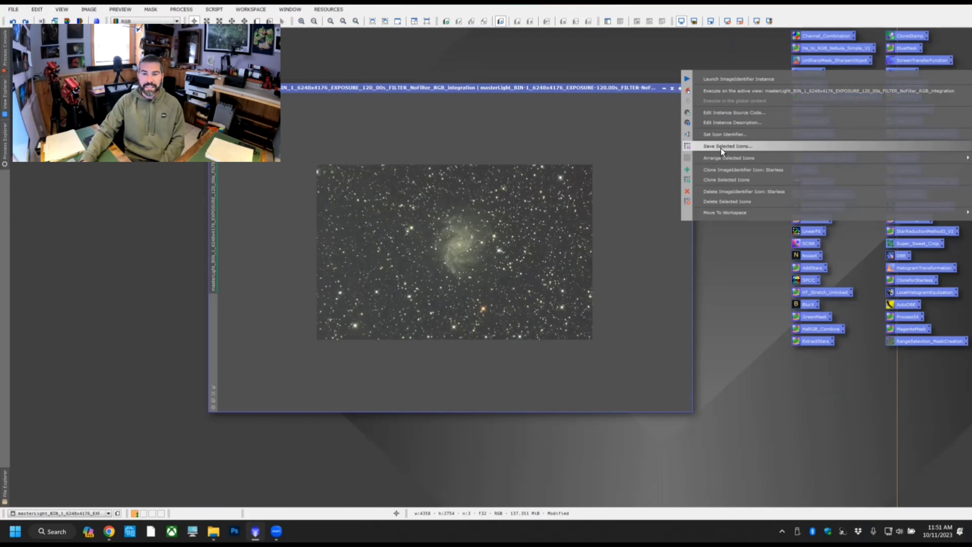
pyautogui.click(727, 146)
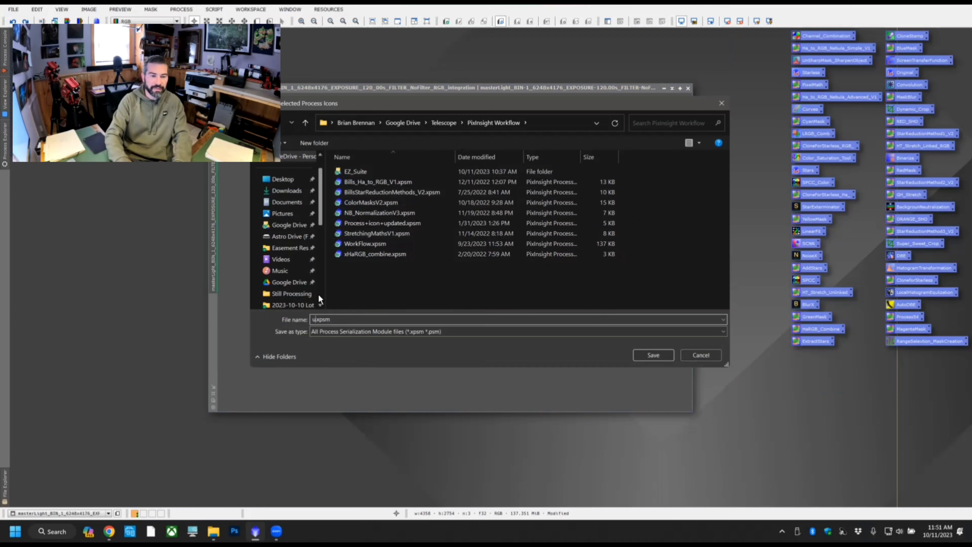
pyautogui.write('T')
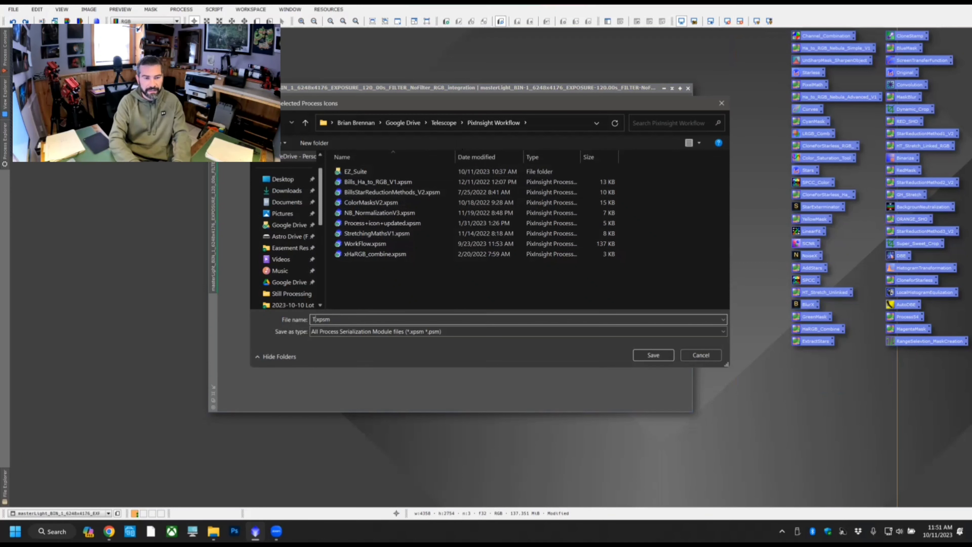
pyautogui.click(700, 355)
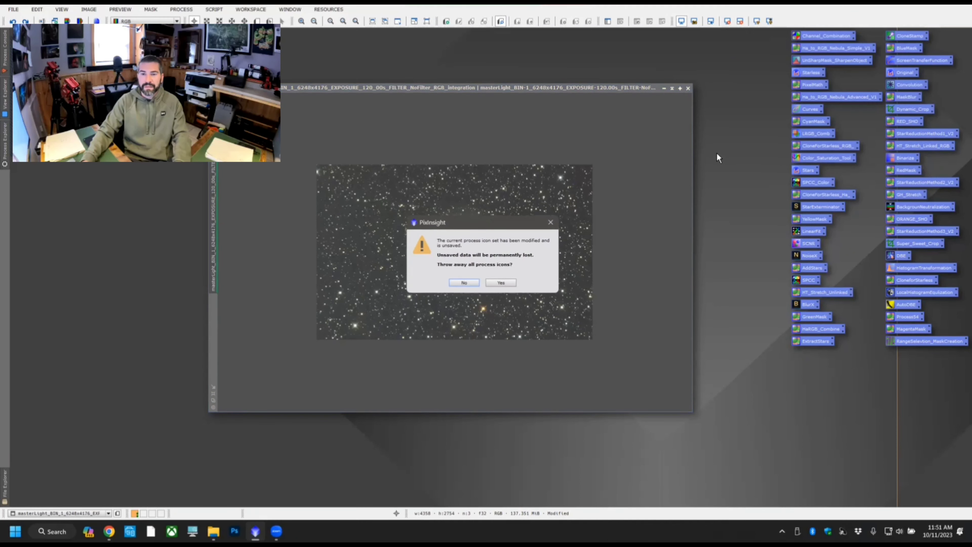
# - Discard all process icons and choose the saved Test.xpsm icon set to load
pyautogui.click(501, 282)
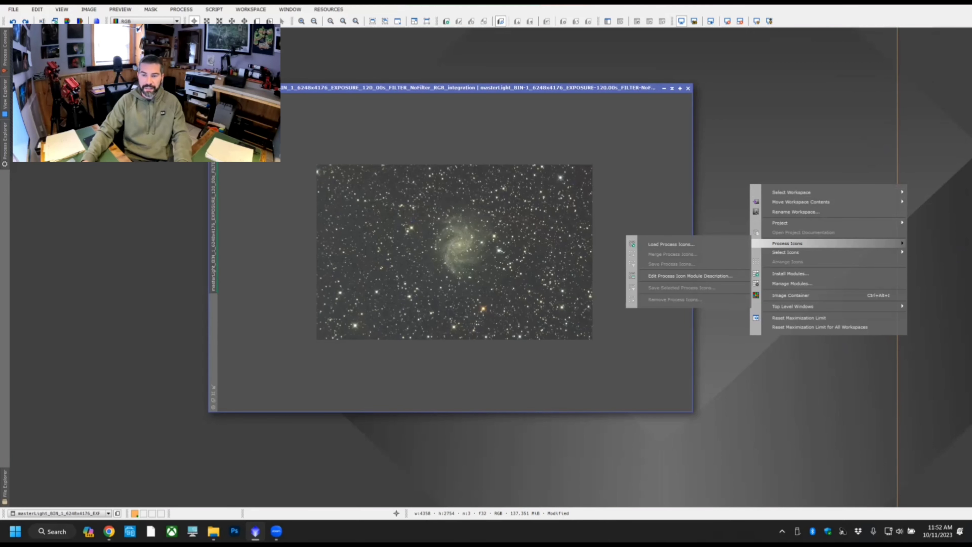
pyautogui.click(671, 243)
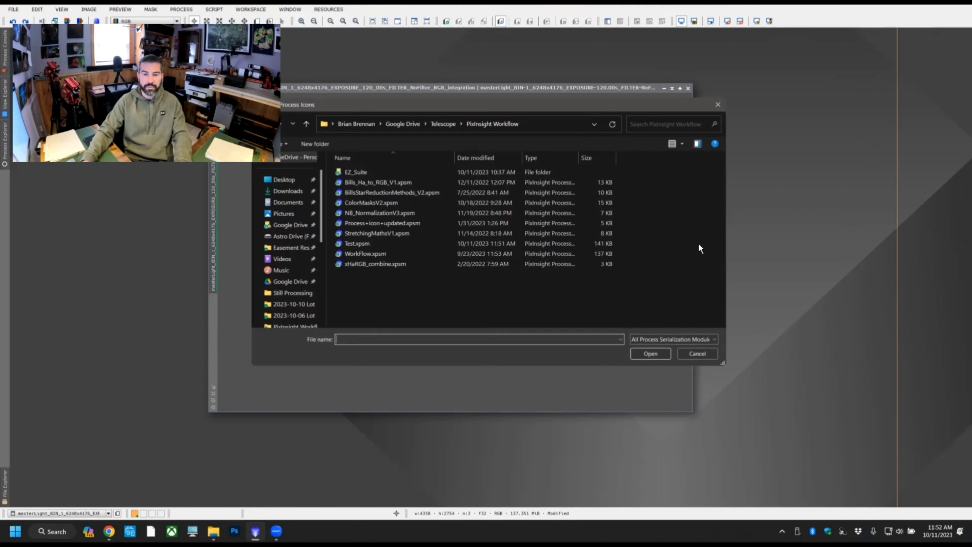
pyautogui.click(357, 243)
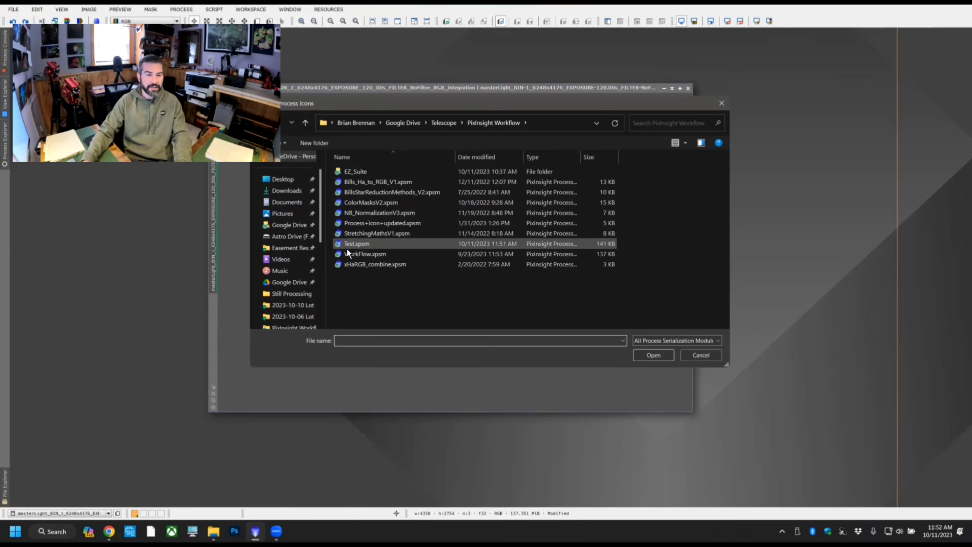
pyautogui.moveTo(357, 243)
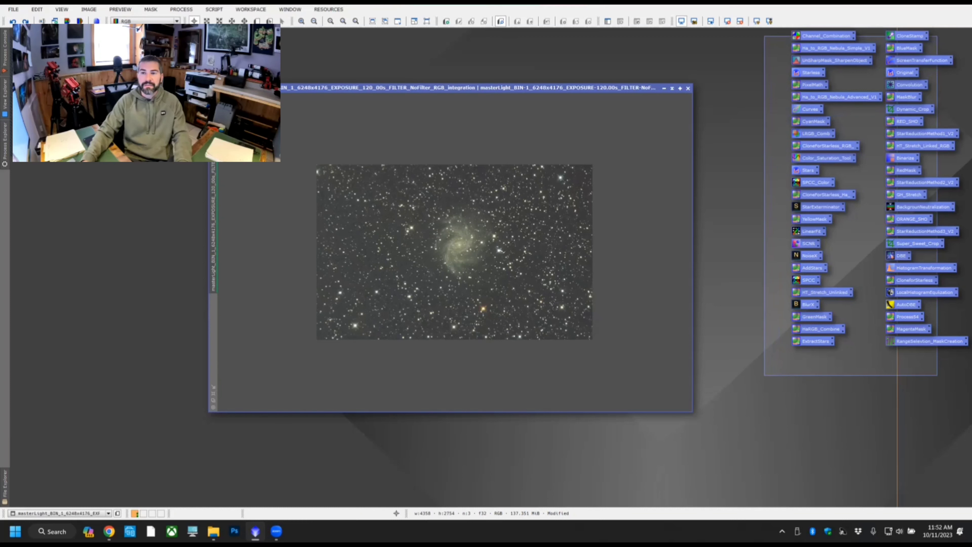
# - Delete the test icons and load WorkFlow.xpsm, stacking its icons down the right edge
pyautogui.rightClick(834, 36)
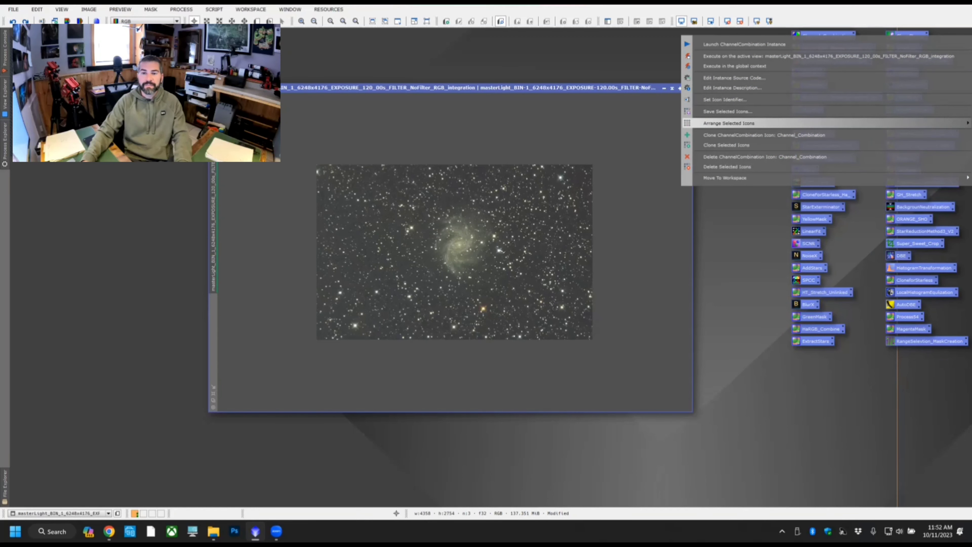
pyautogui.click(724, 170)
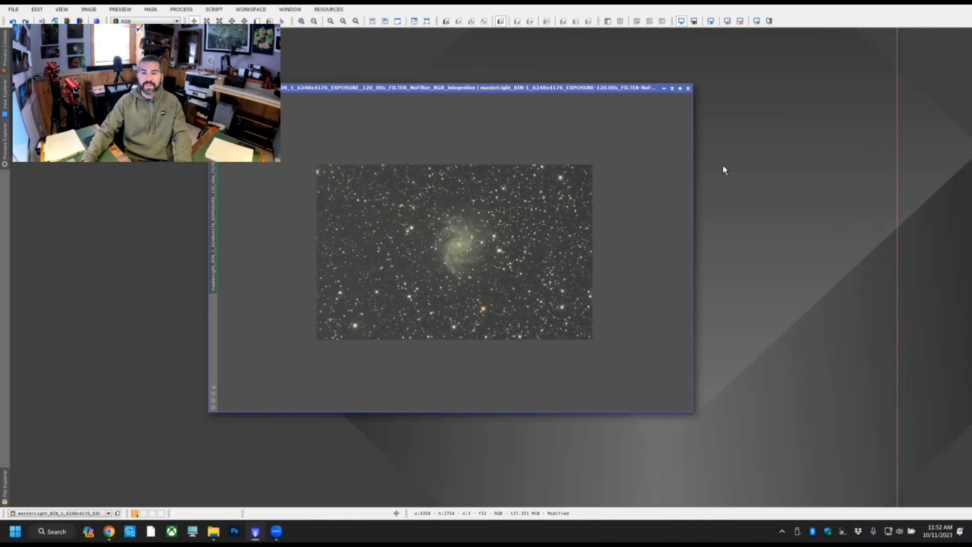
pyautogui.rightClick(724, 170)
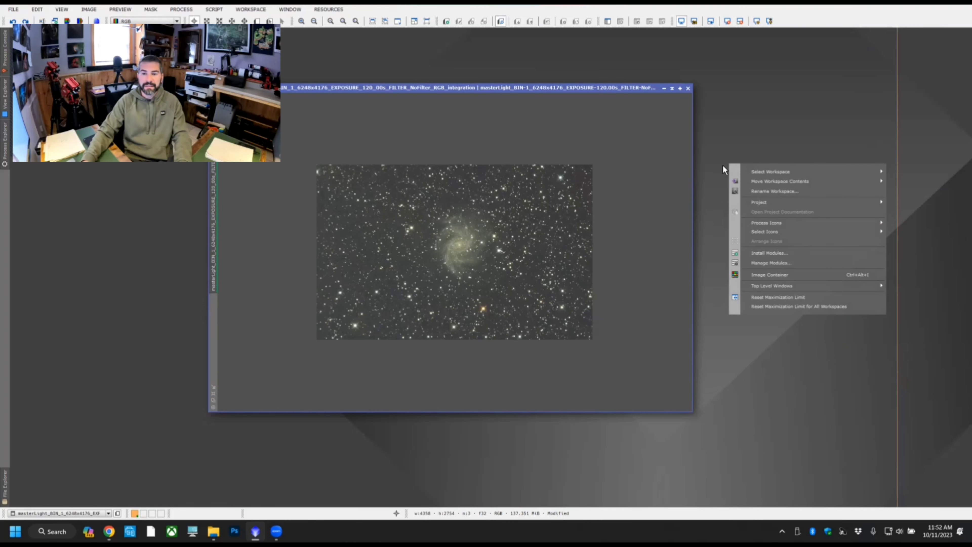
pyautogui.moveTo(767, 221)
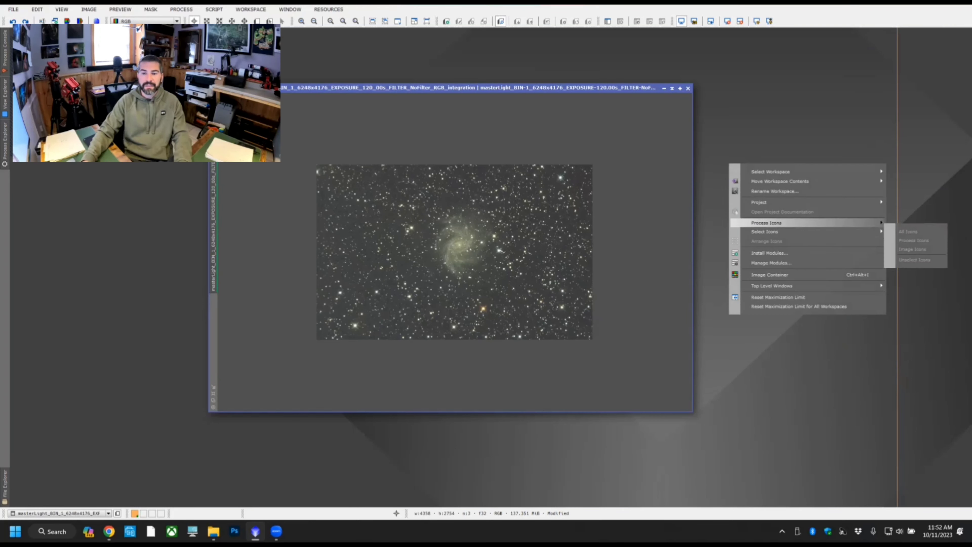
pyautogui.click(663, 231)
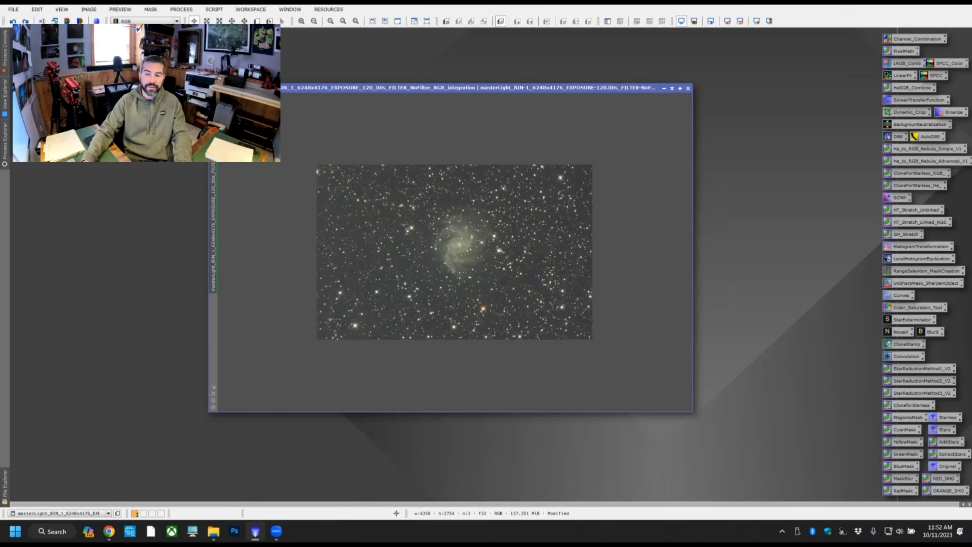
pyautogui.moveTo(551, 233)
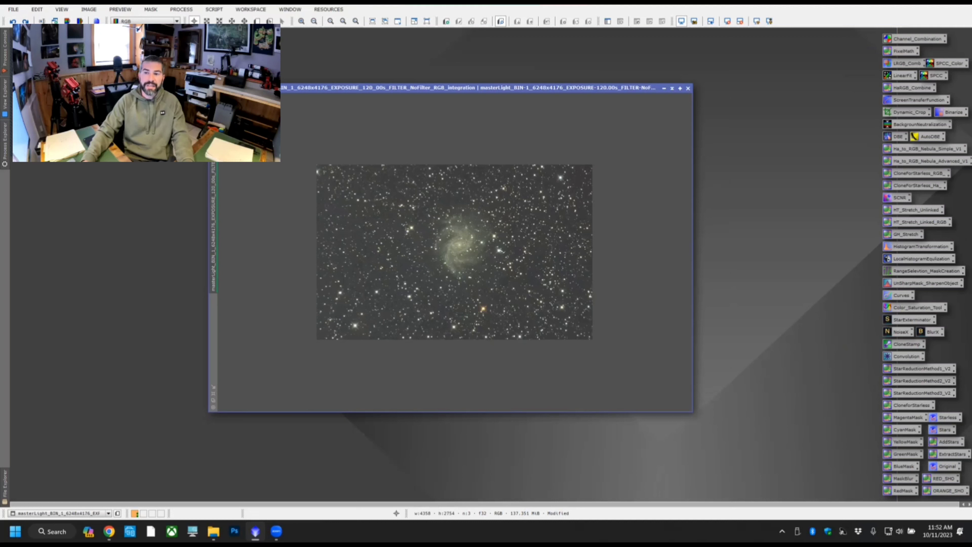
pyautogui.moveTo(919, 173)
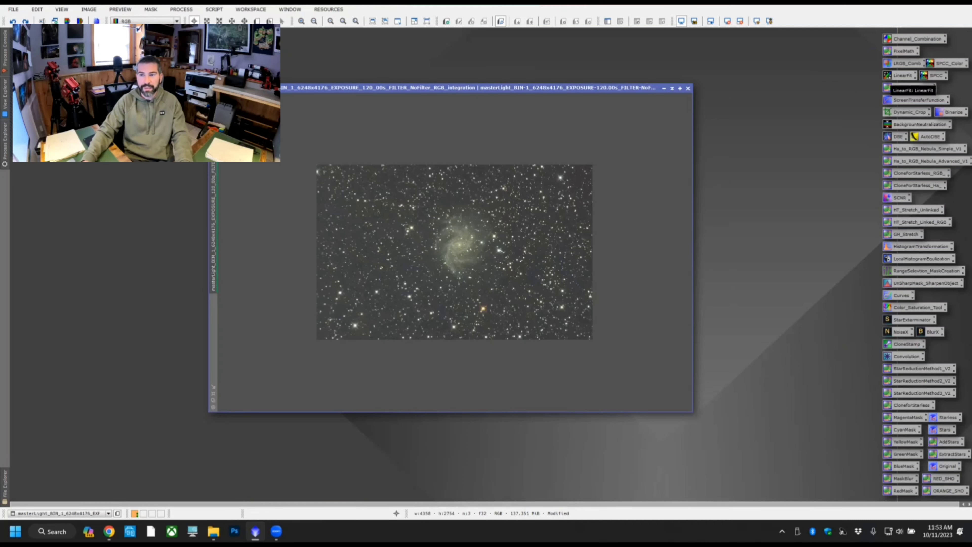
pyautogui.moveTo(909, 124)
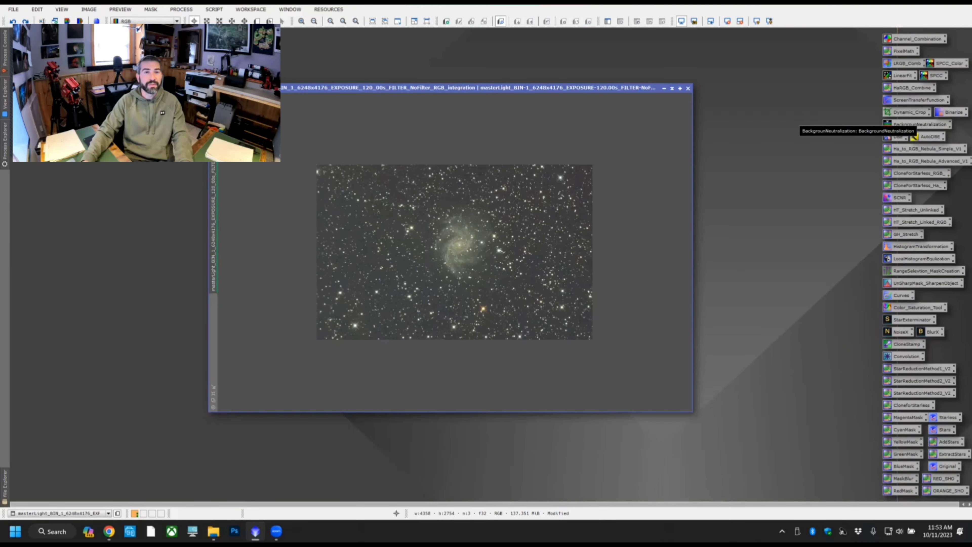